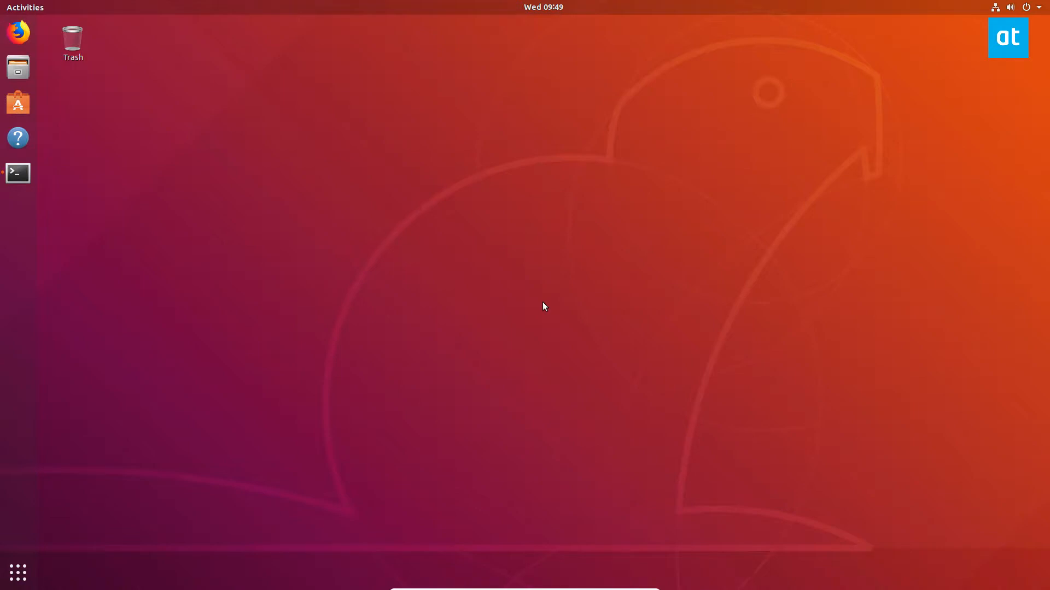
mouse_move(29, 167)
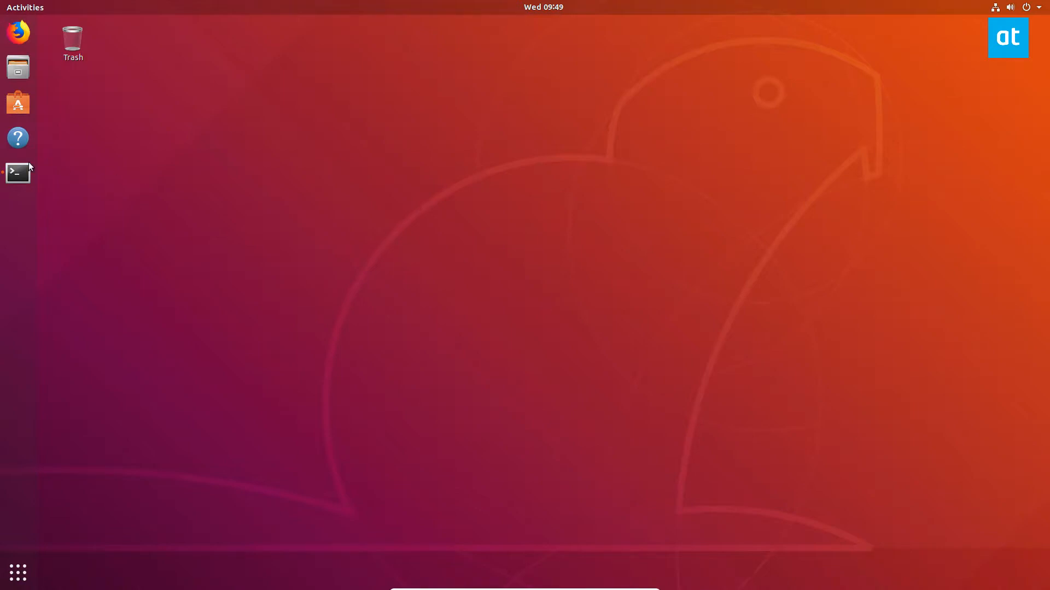
Run sudo apt install dconf-editor in Terminal, then launch dconf Editor from Activities search.
click(17, 173)
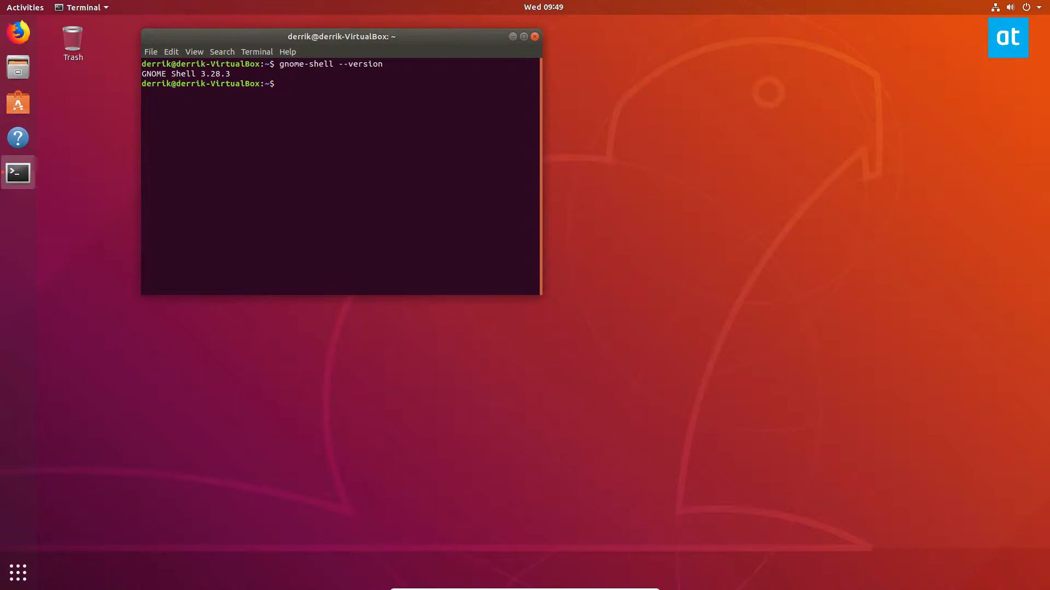
text(sdu)
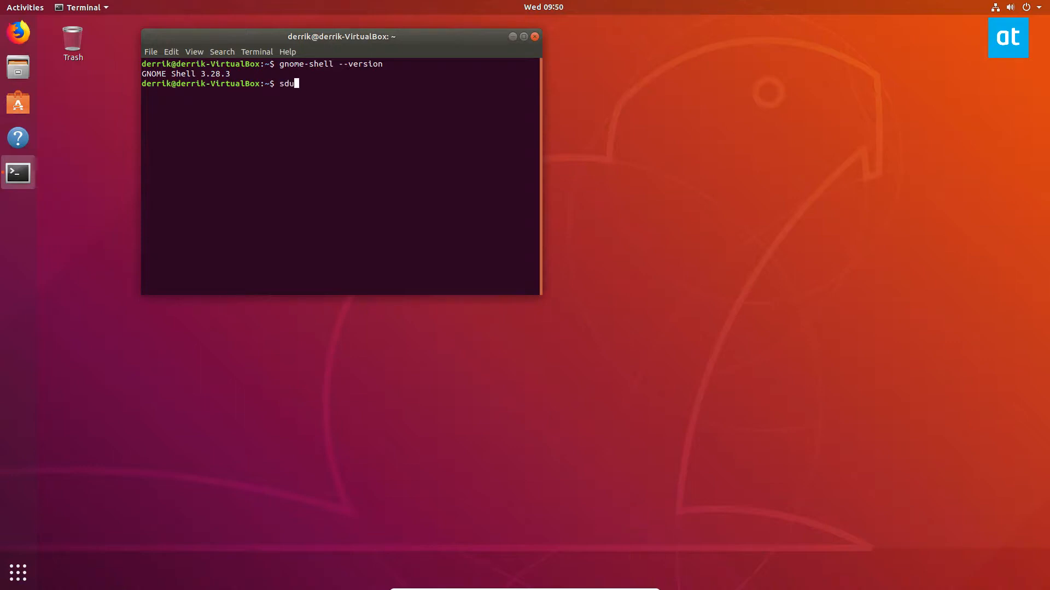
text(sudo apt isntal)
text(dconf)
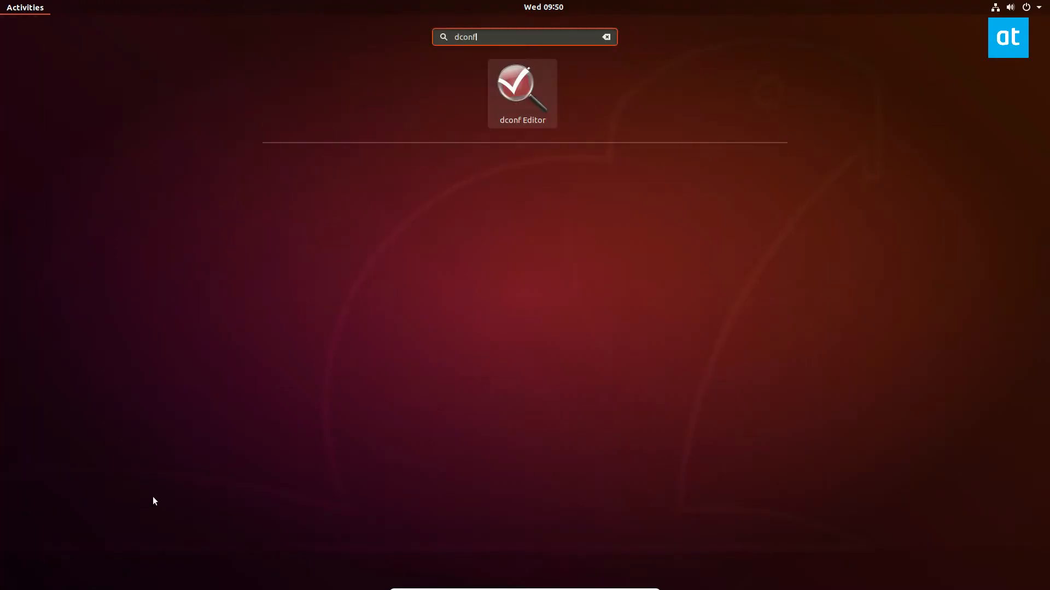
click(522, 92)
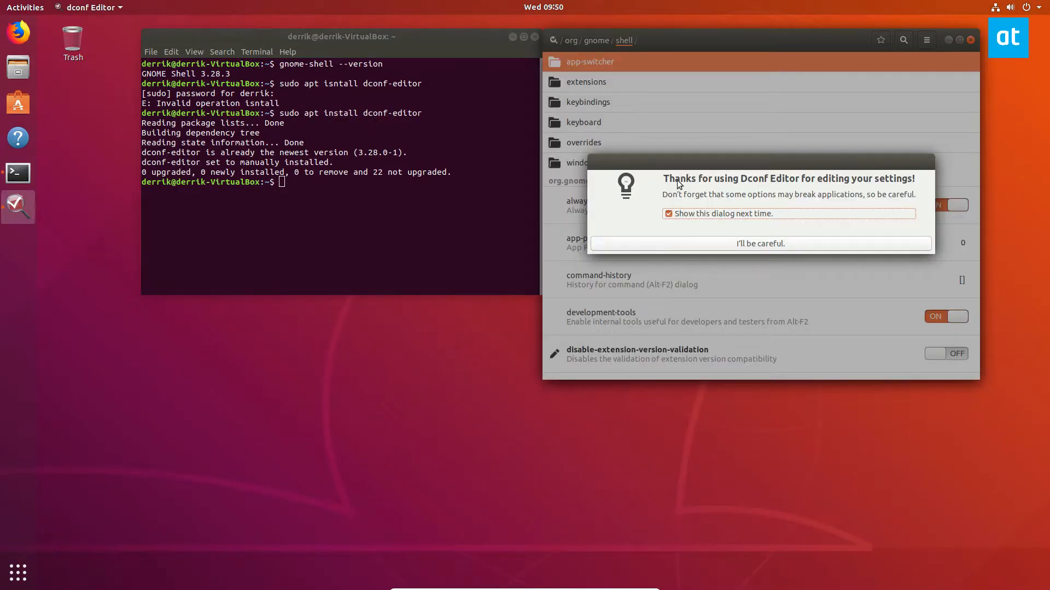
Dismiss the welcome warning with "I'll be careful." to reveal the org/gnome/shell keys.
click(760, 242)
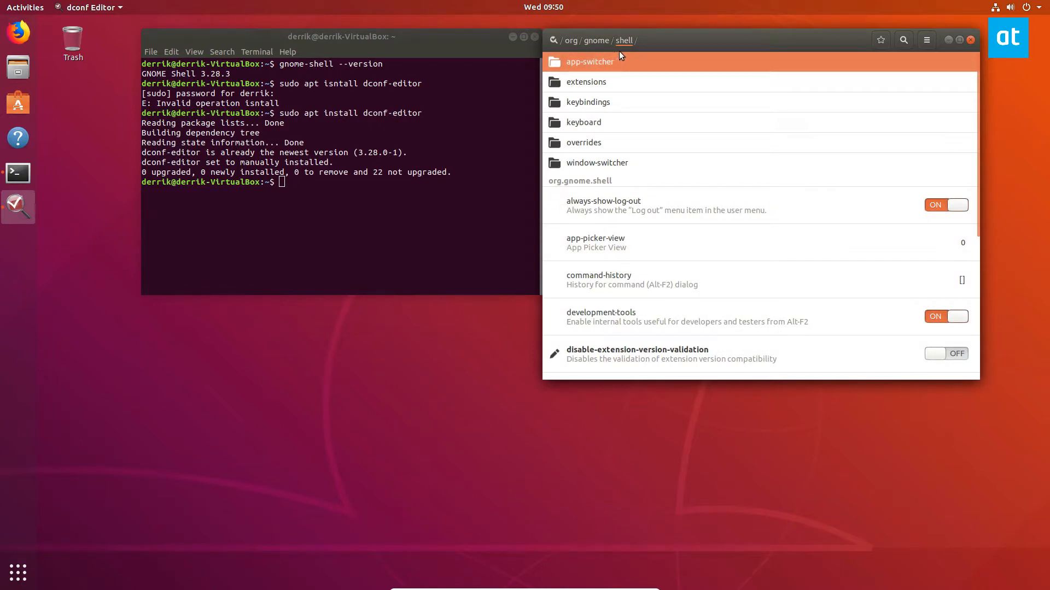
click(596, 41)
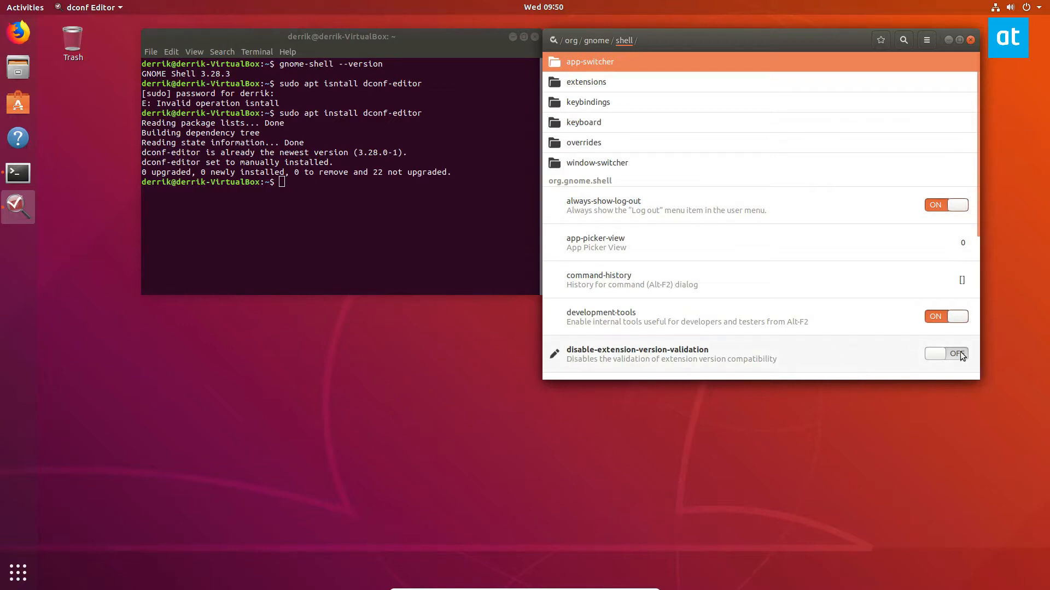
Switch disable-extension-version-validation ON and move the editor window lower beside the terminal.
click(946, 353)
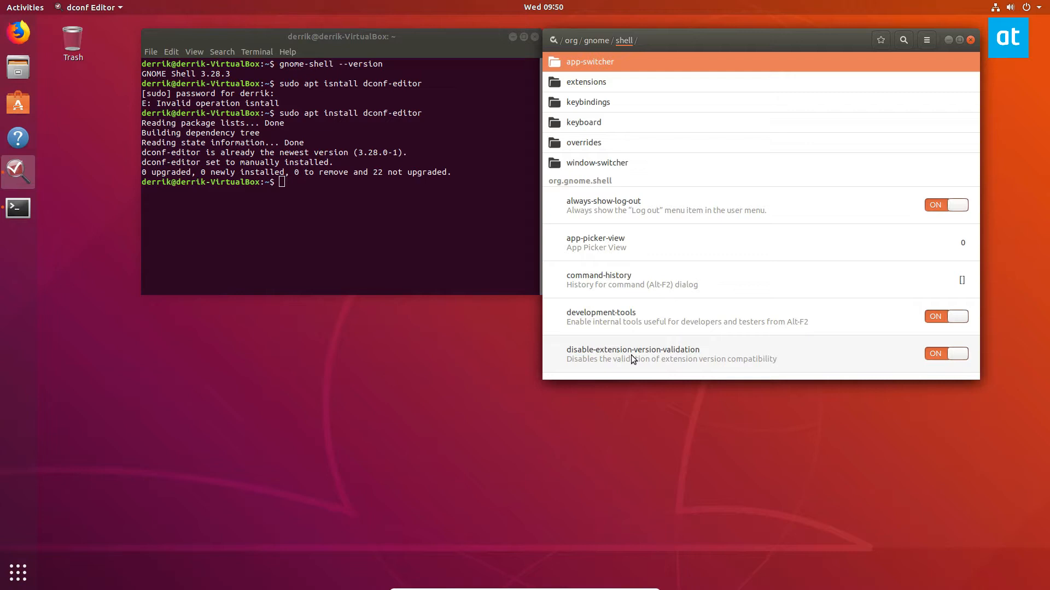
mouse_move(797, 255)
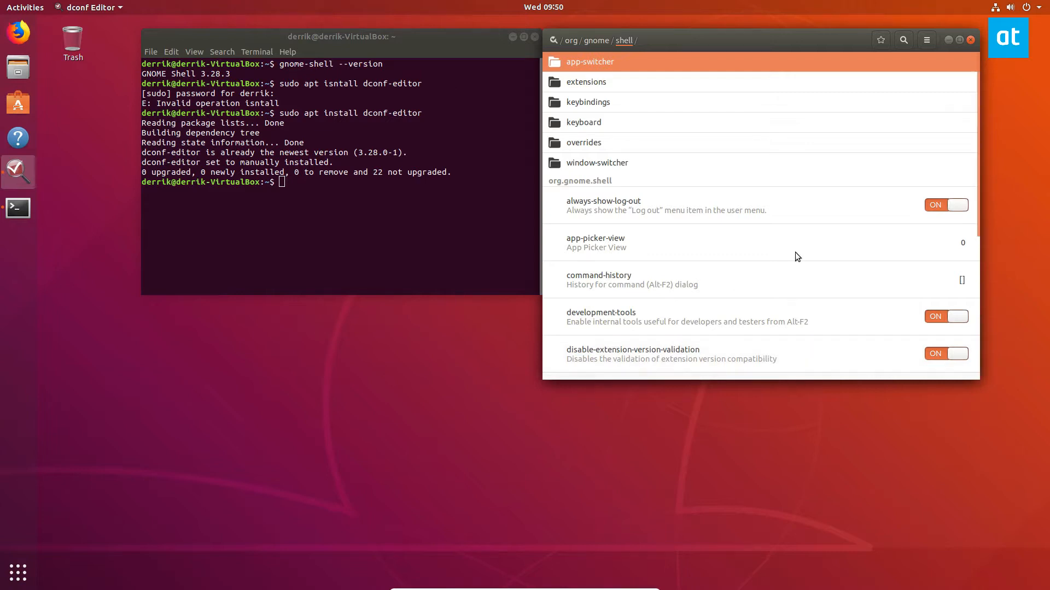
drag(736, 40, 636, 107)
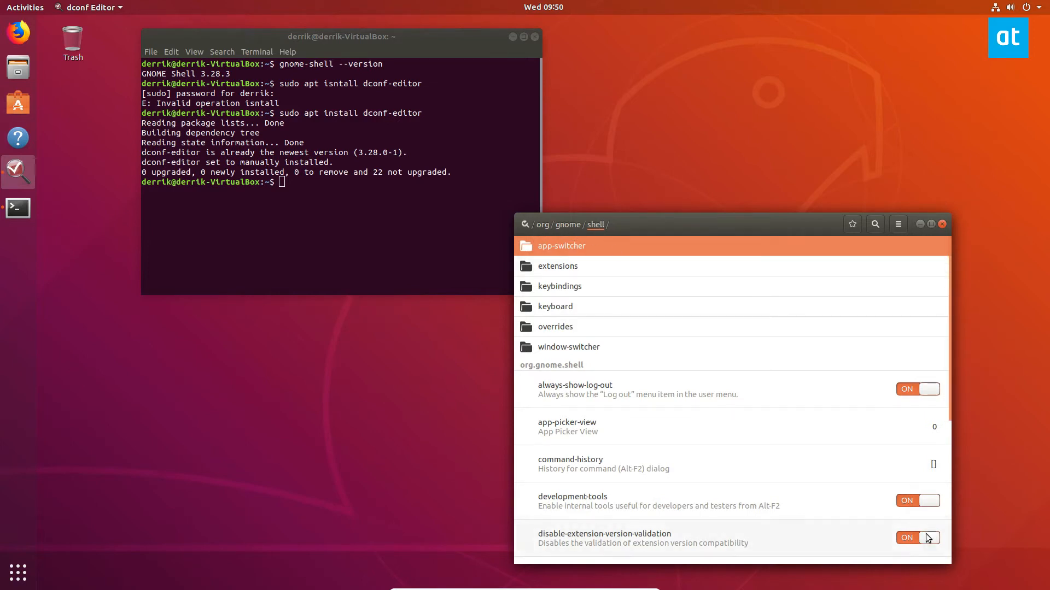
Toggle disable-extension-version-validation off and back ON, then move the window higher.
click(917, 538)
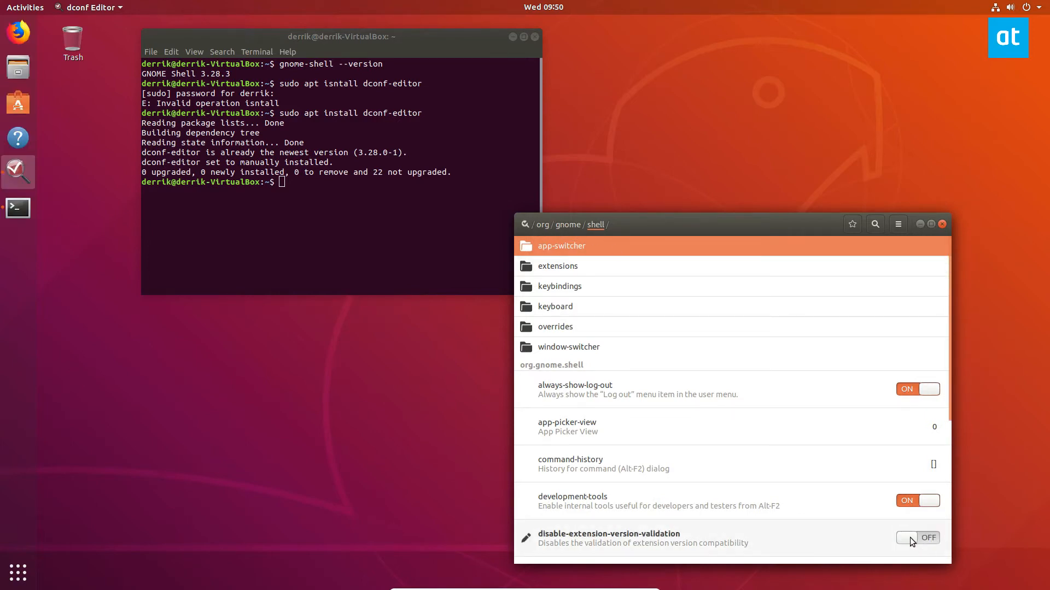
click(918, 538)
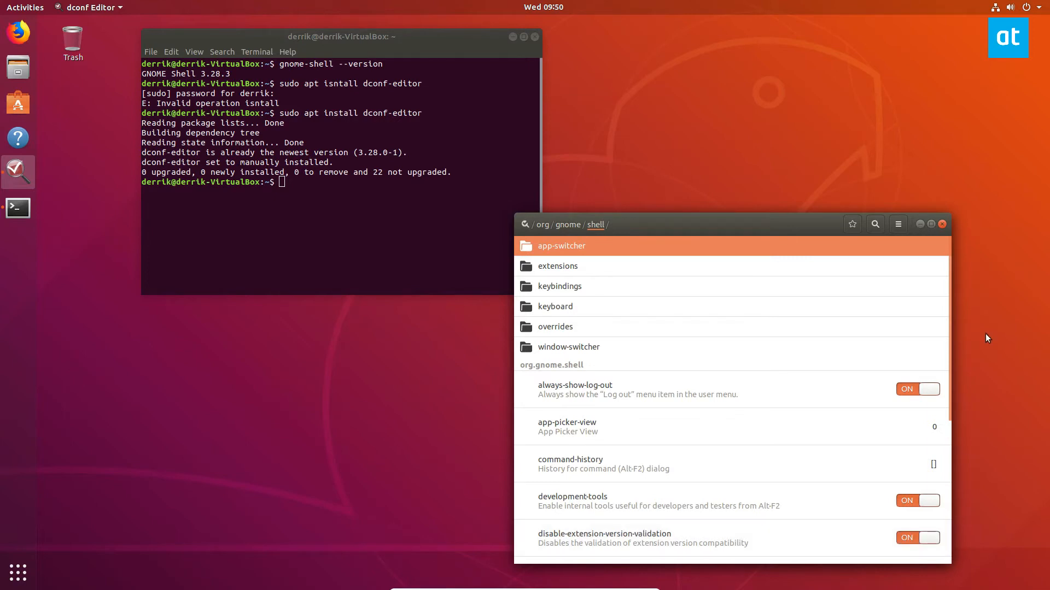
drag(700, 224, 670, 138)
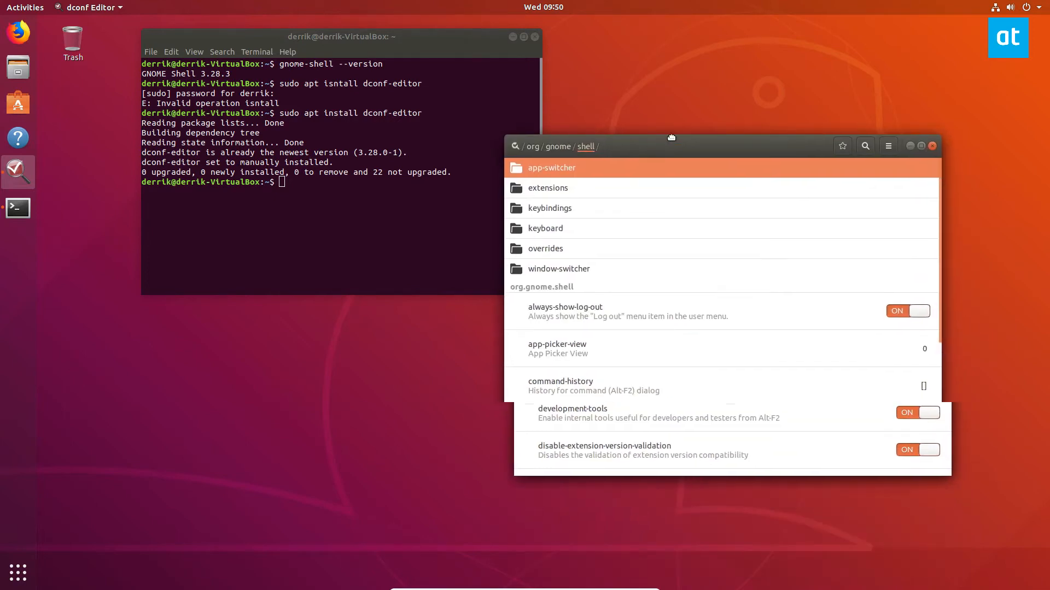